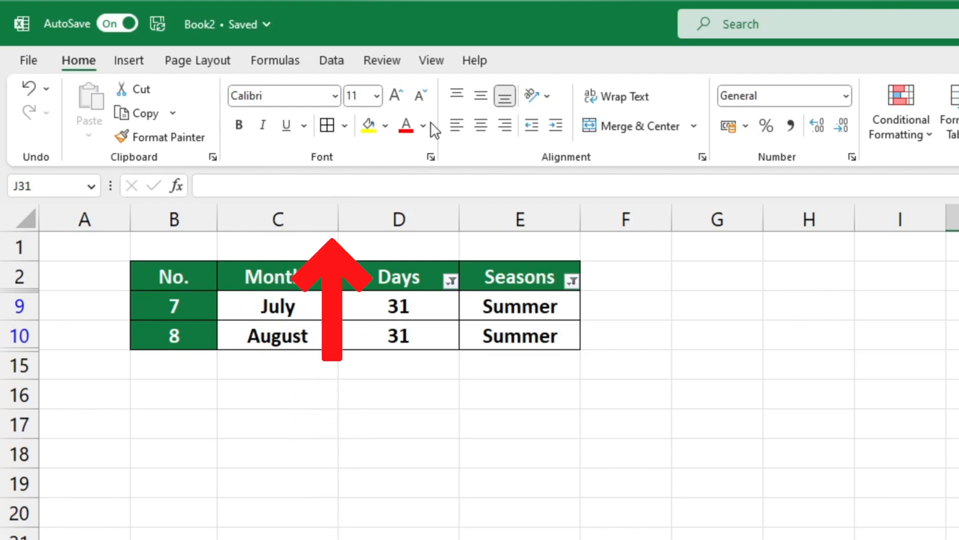
Step: Clear the filter on the Days column from its header drop-down
click(331, 60)
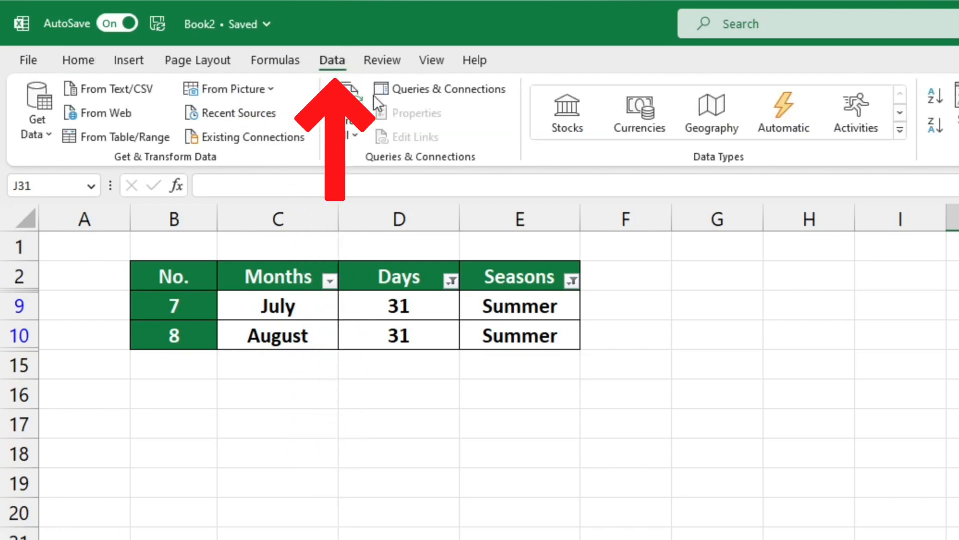
scroll(right, 3)
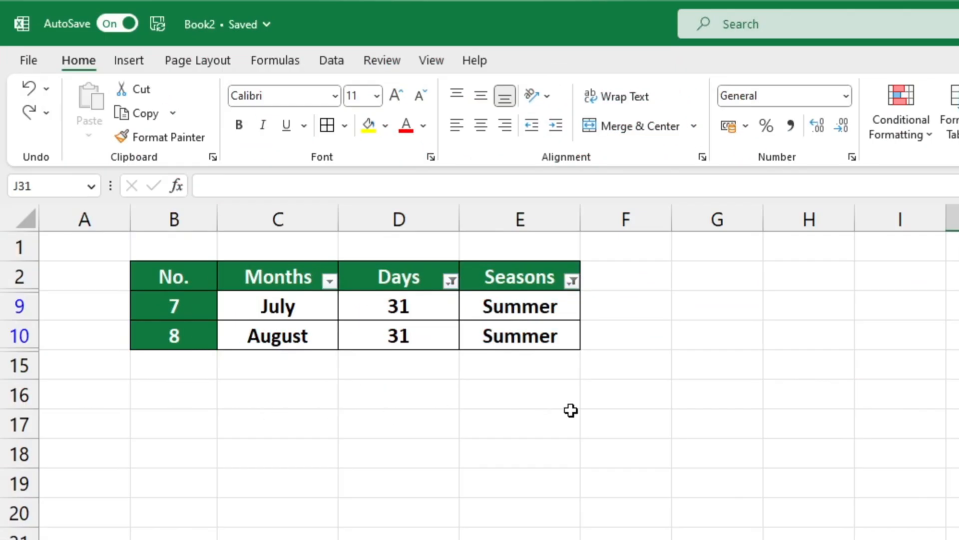
mouse_move(683, 473)
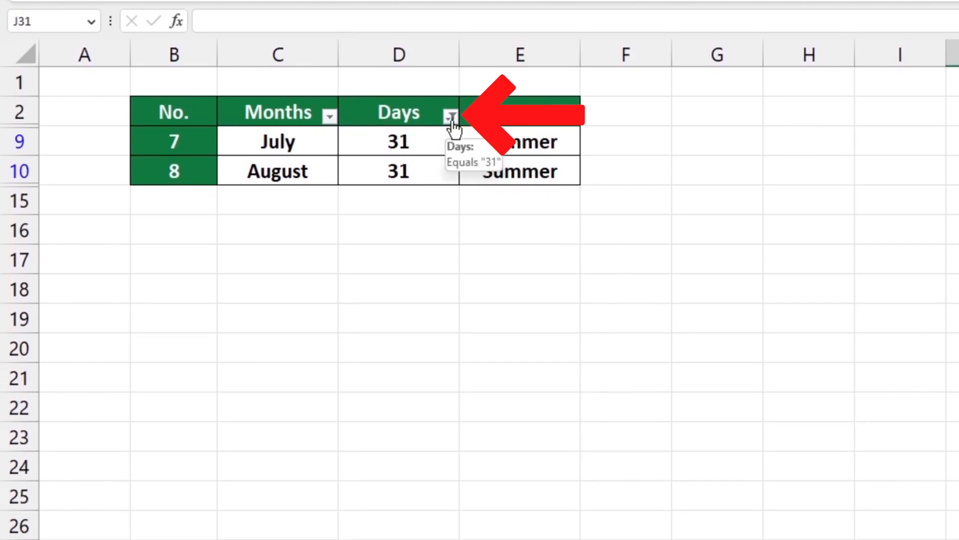
click(450, 115)
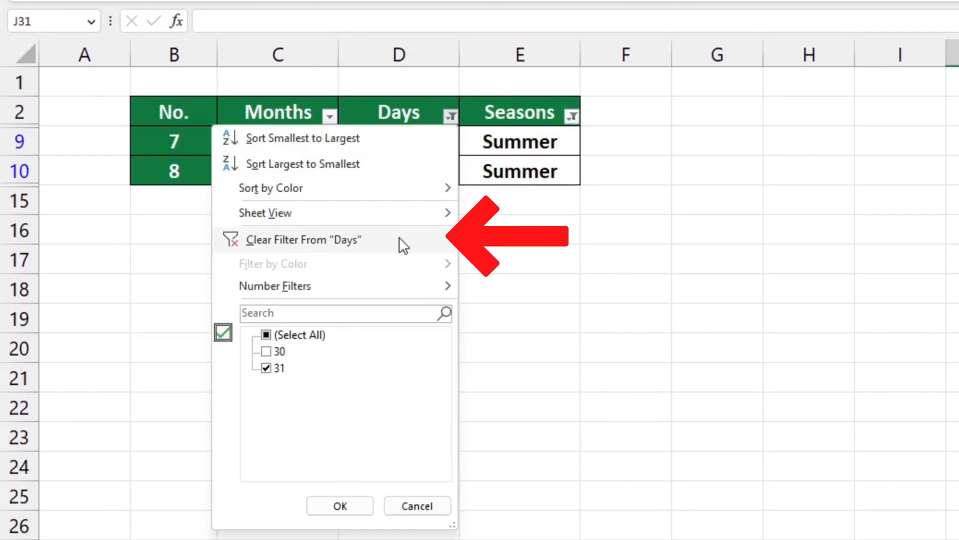
click(304, 240)
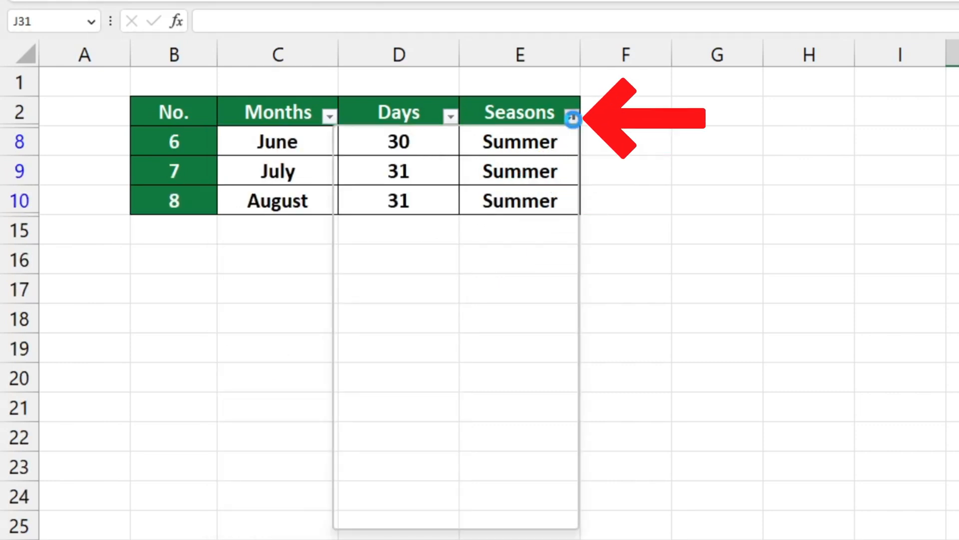
Step: Clear the filter on the Seasons column so all months reappear
click(572, 116)
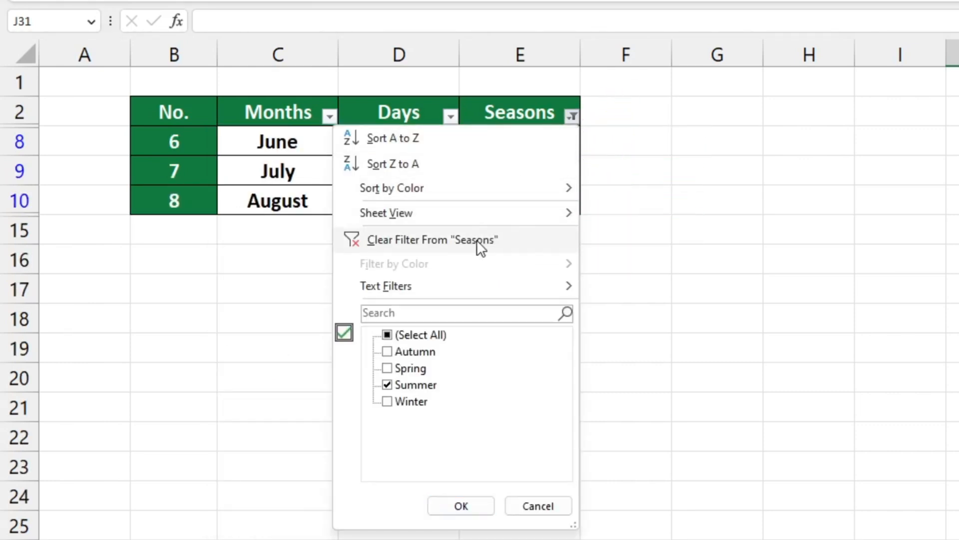
click(431, 240)
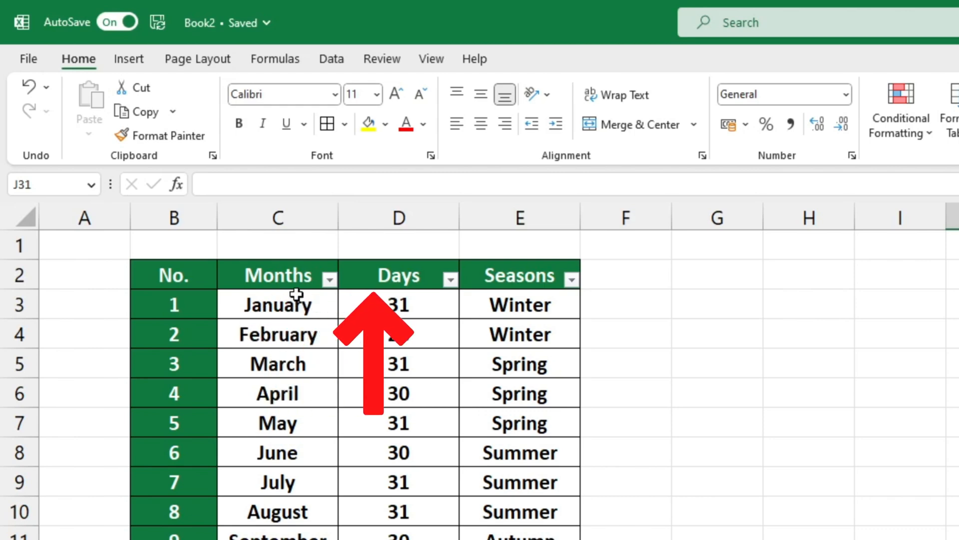
Step: Turn Filter off for header cells C2:E2 so the drop-down arrows disappear
click(278, 274)
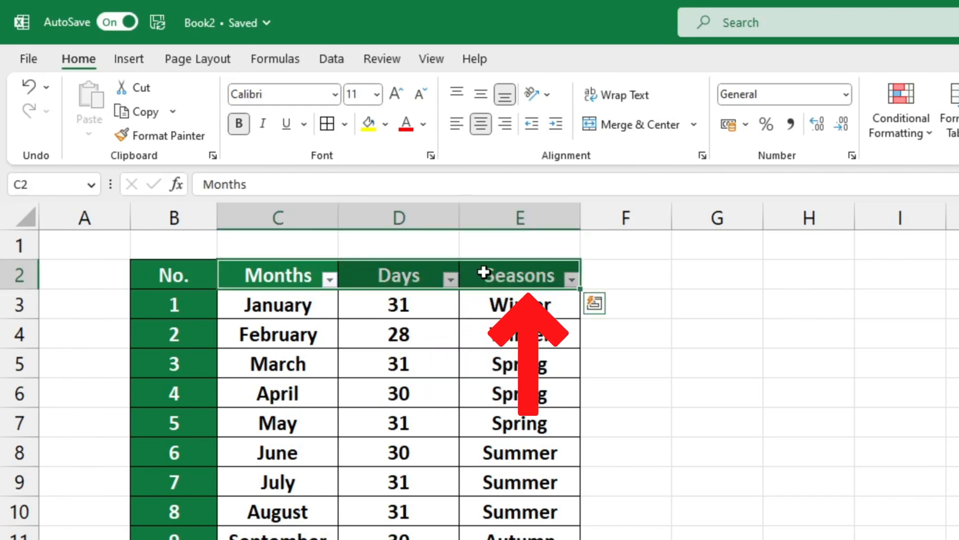
click(327, 59)
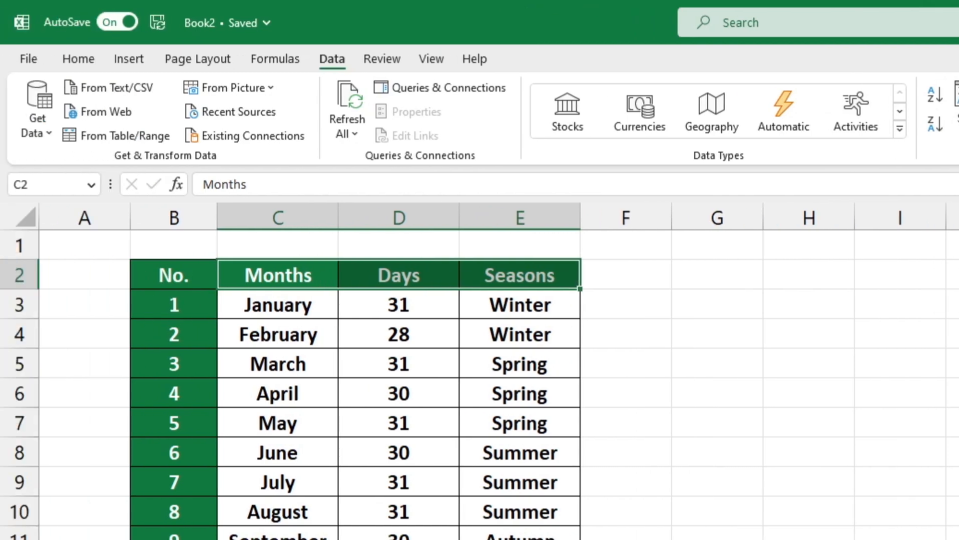
click(808, 481)
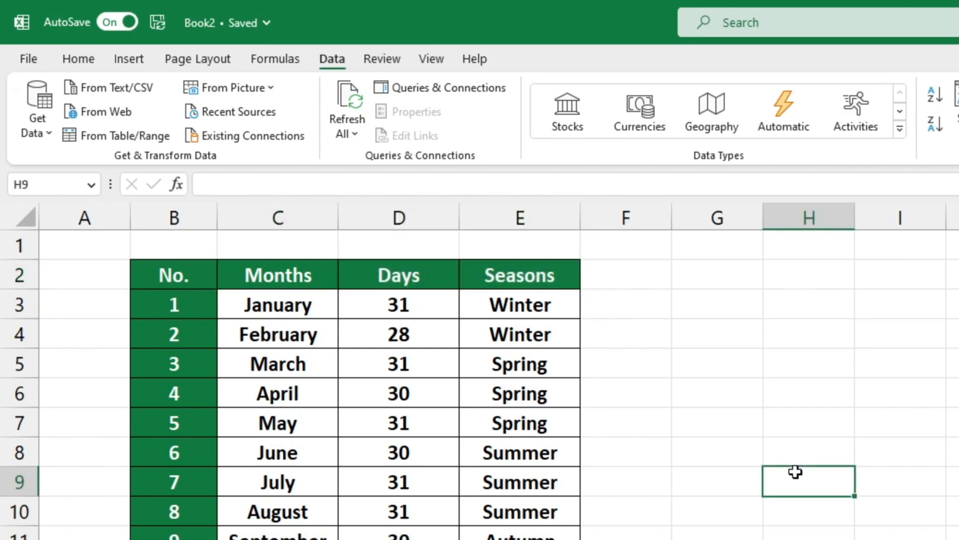